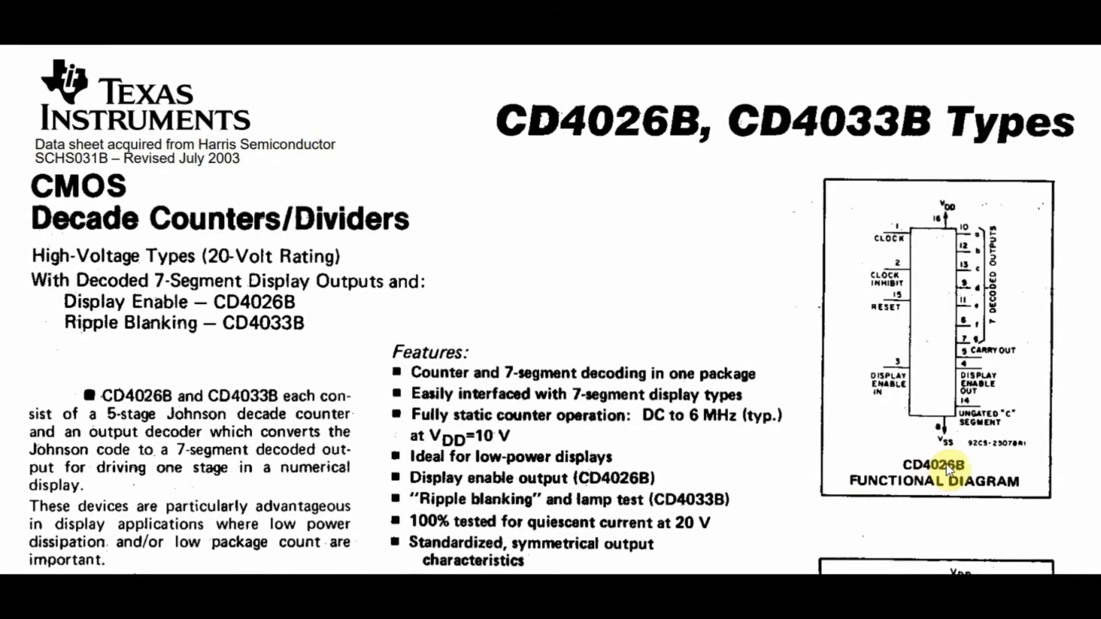
mouse_move(864, 315)
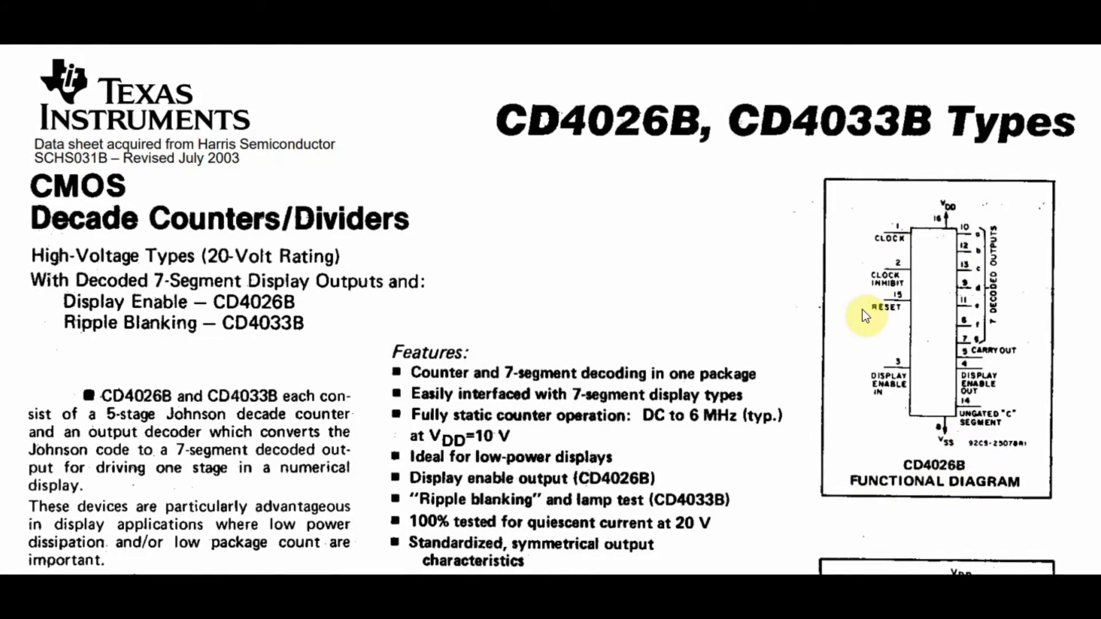
mouse_move(846, 358)
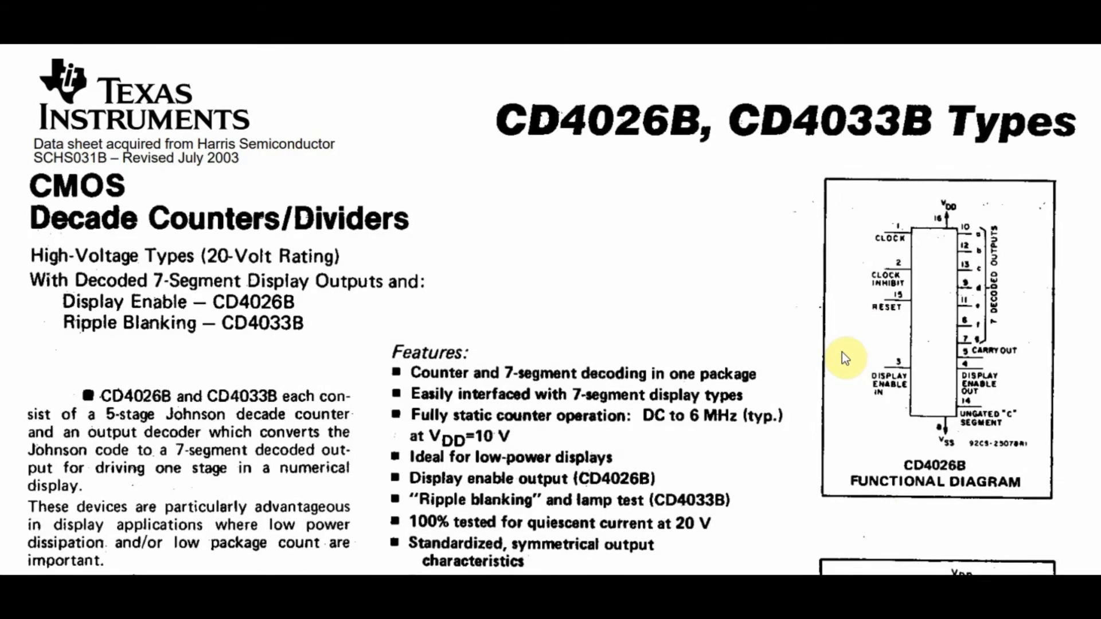
mouse_move(868, 251)
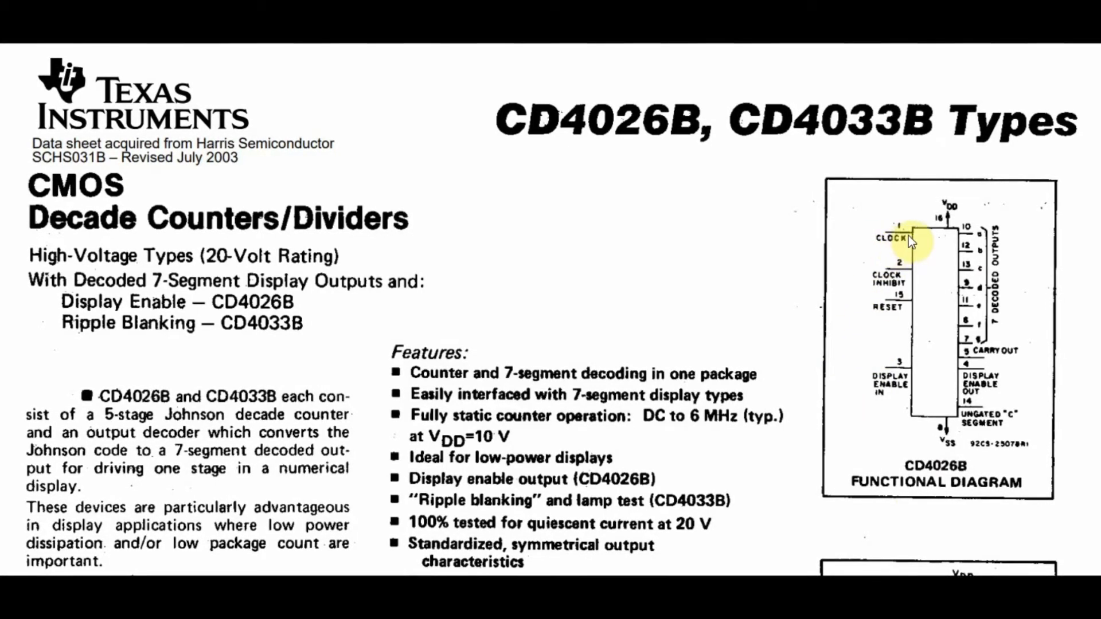
mouse_move(896, 280)
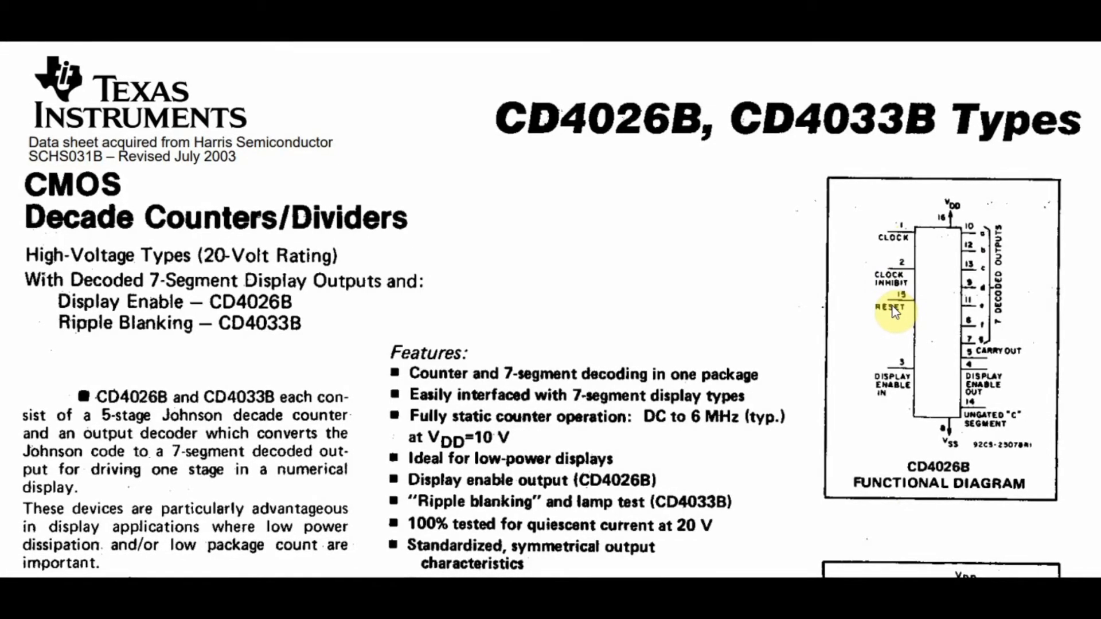
mouse_move(893, 392)
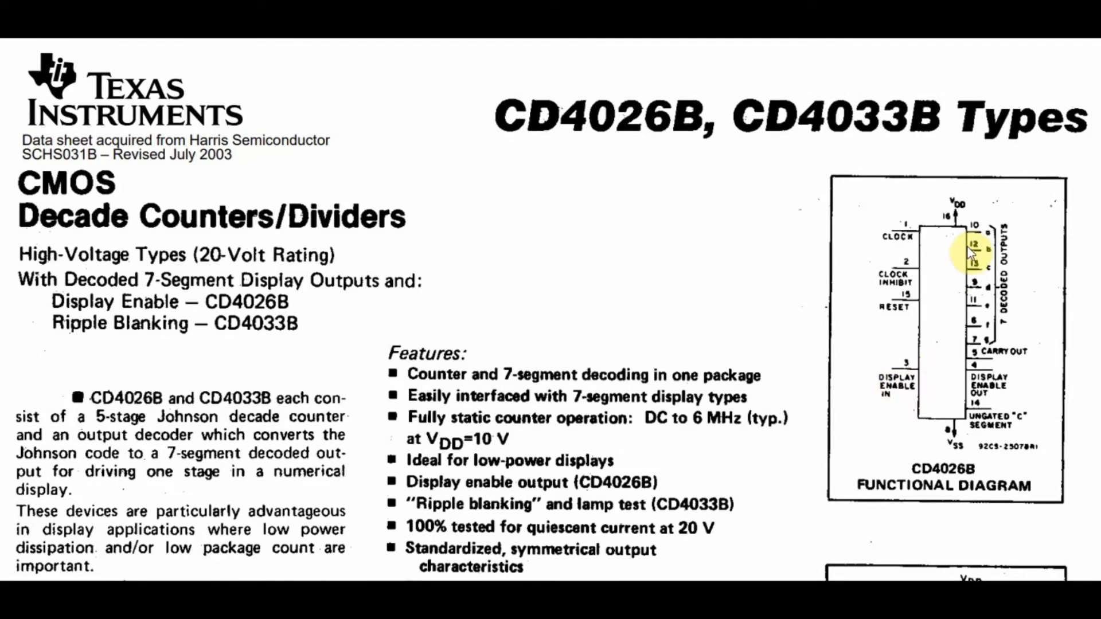
mouse_move(1012, 320)
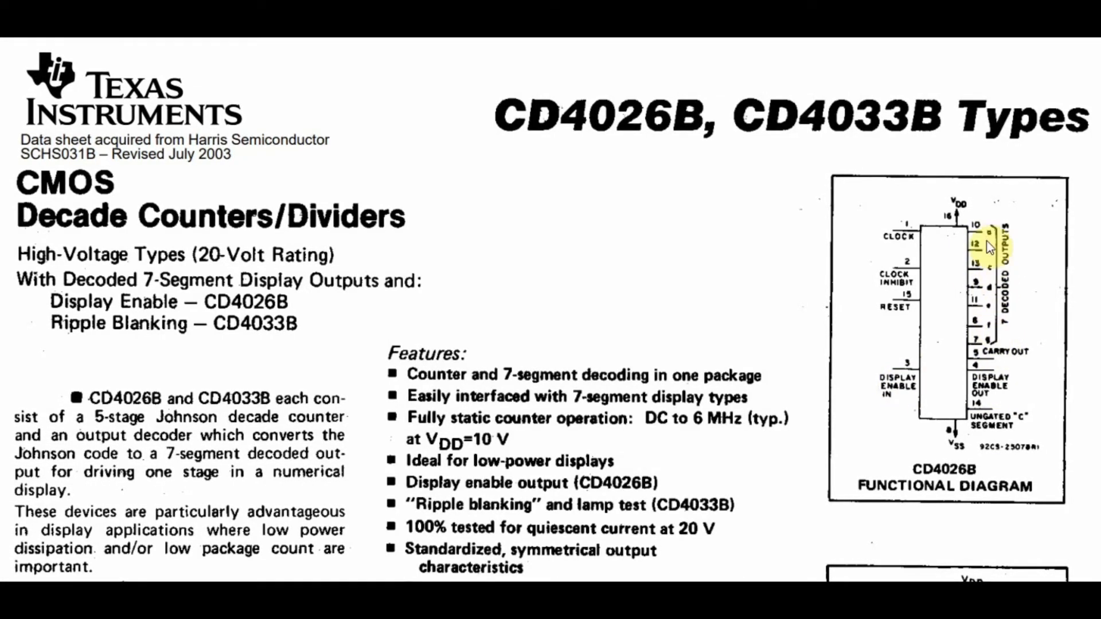
mouse_move(996, 331)
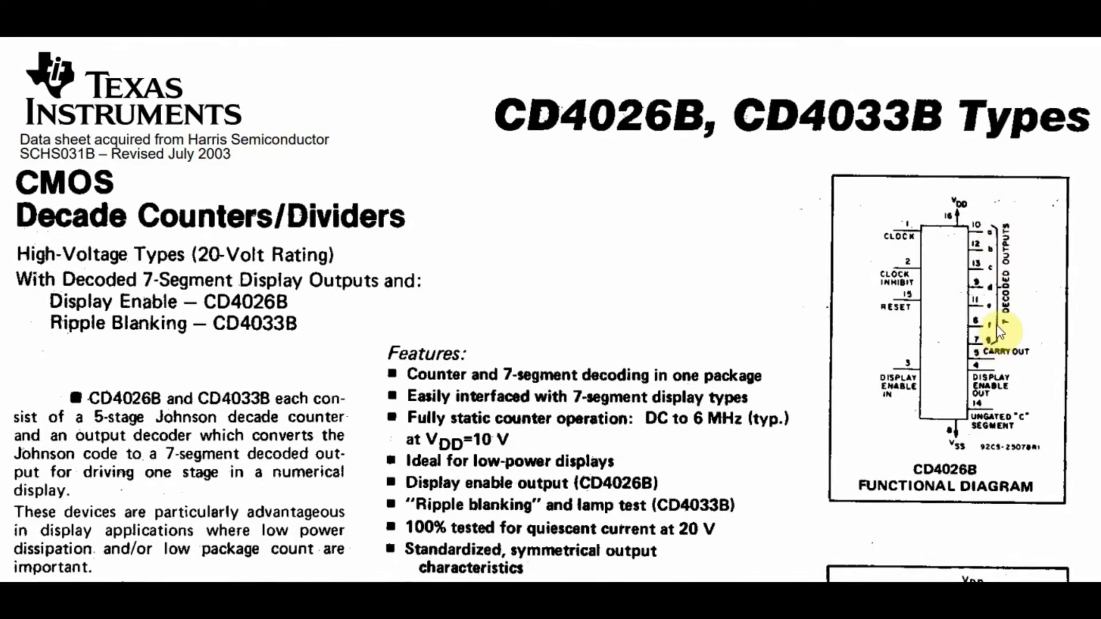